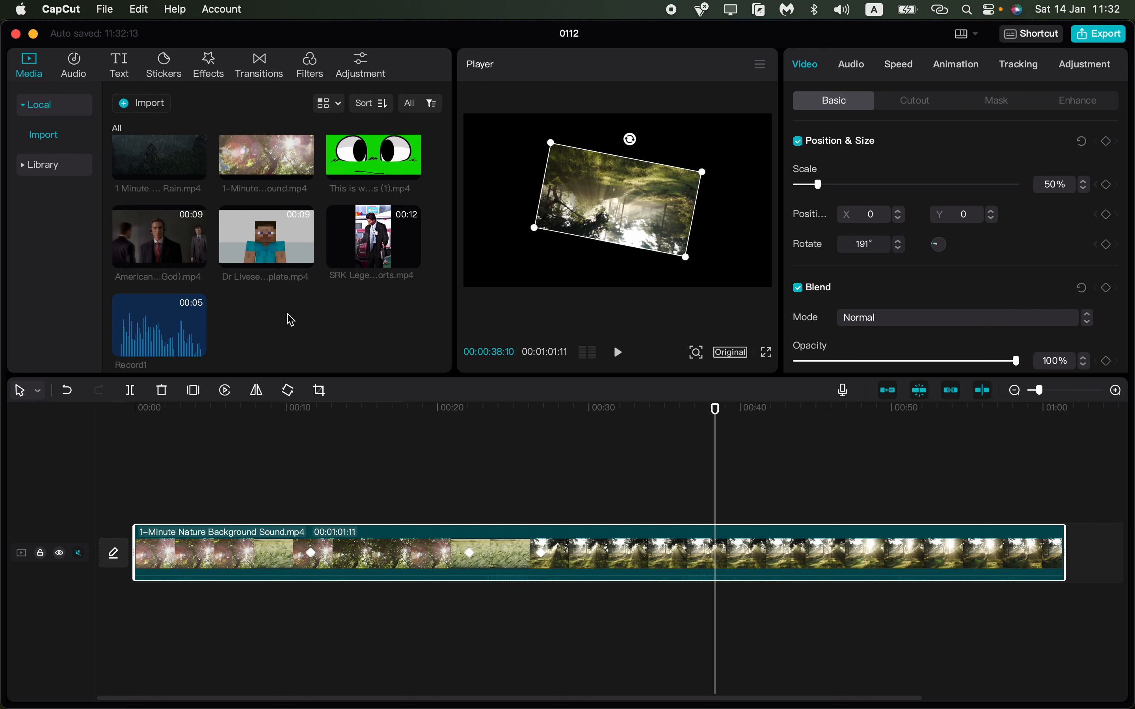
mouse_move(287, 318)
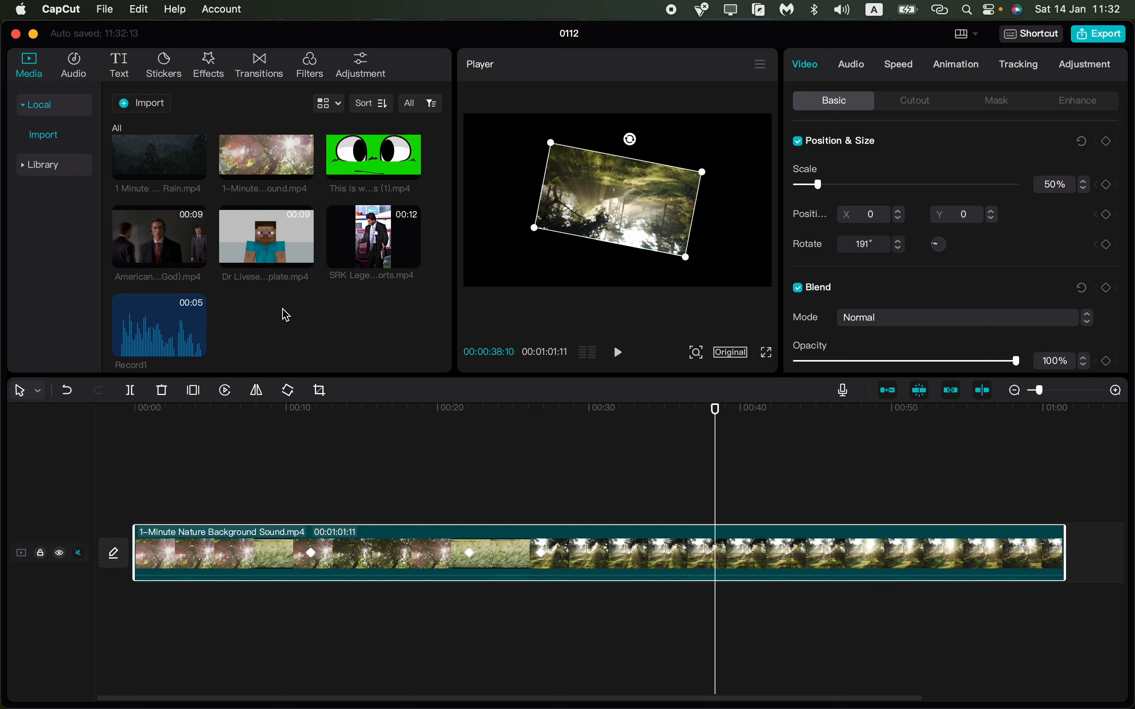
mouse_move(294, 313)
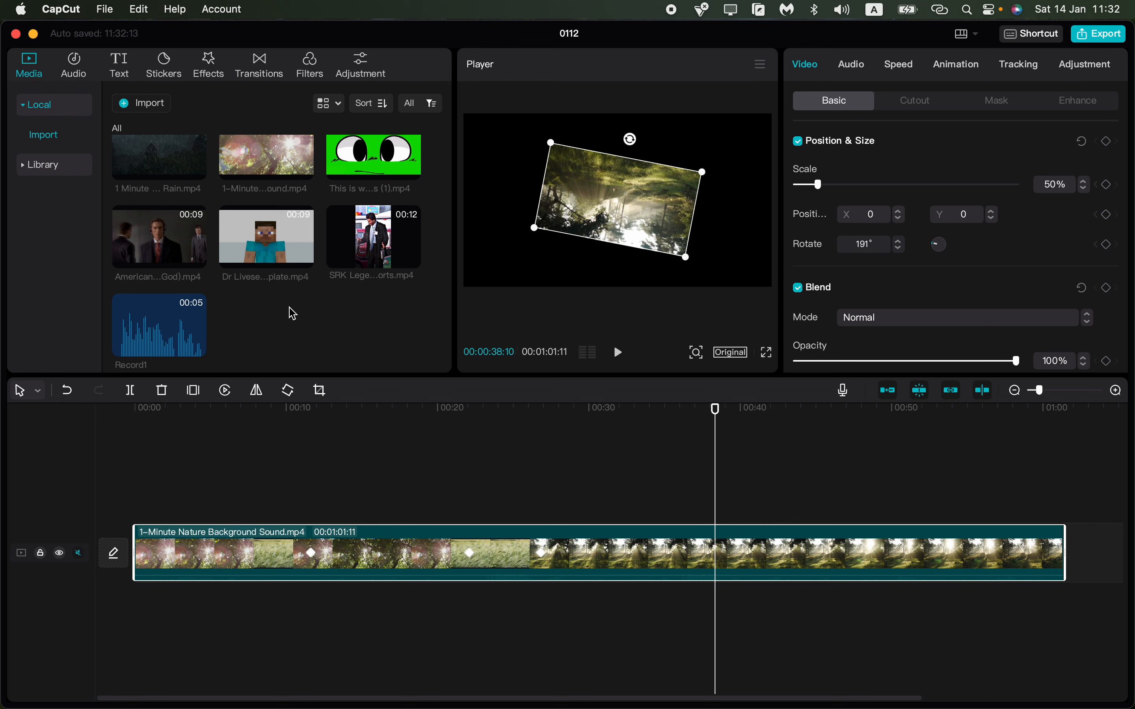
Import 'Screenshot 2023-01-08 at 17.13.20' from the Desktop into the project media
left_click(356, 408)
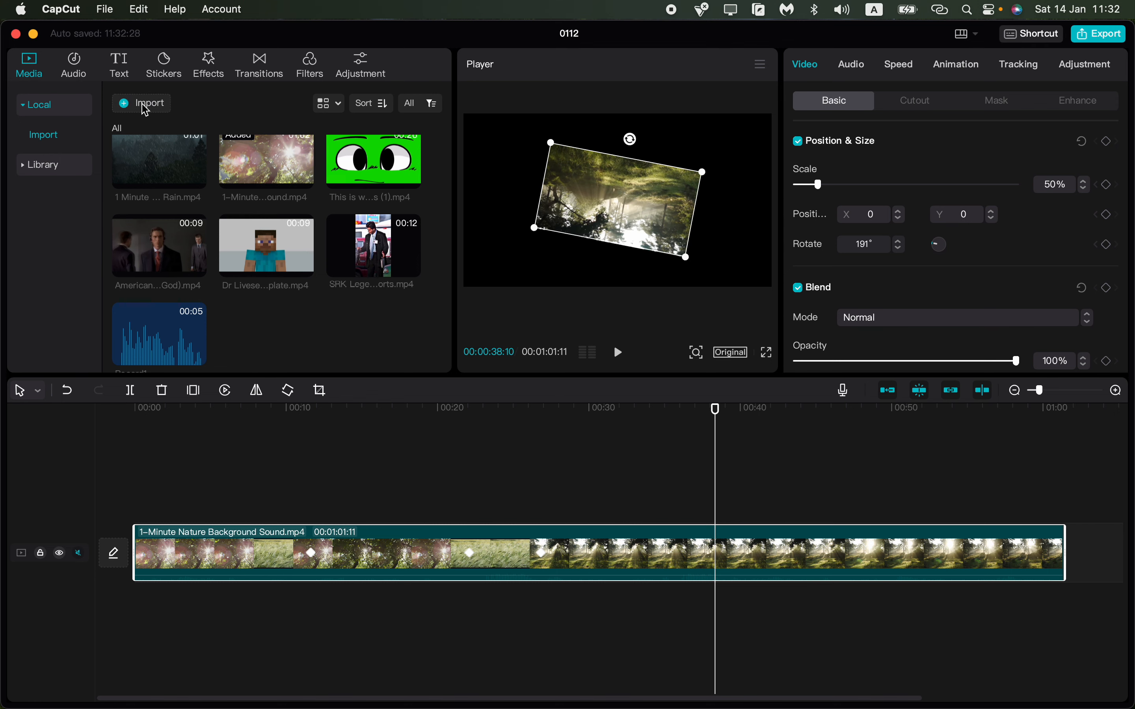
left_click(149, 102)
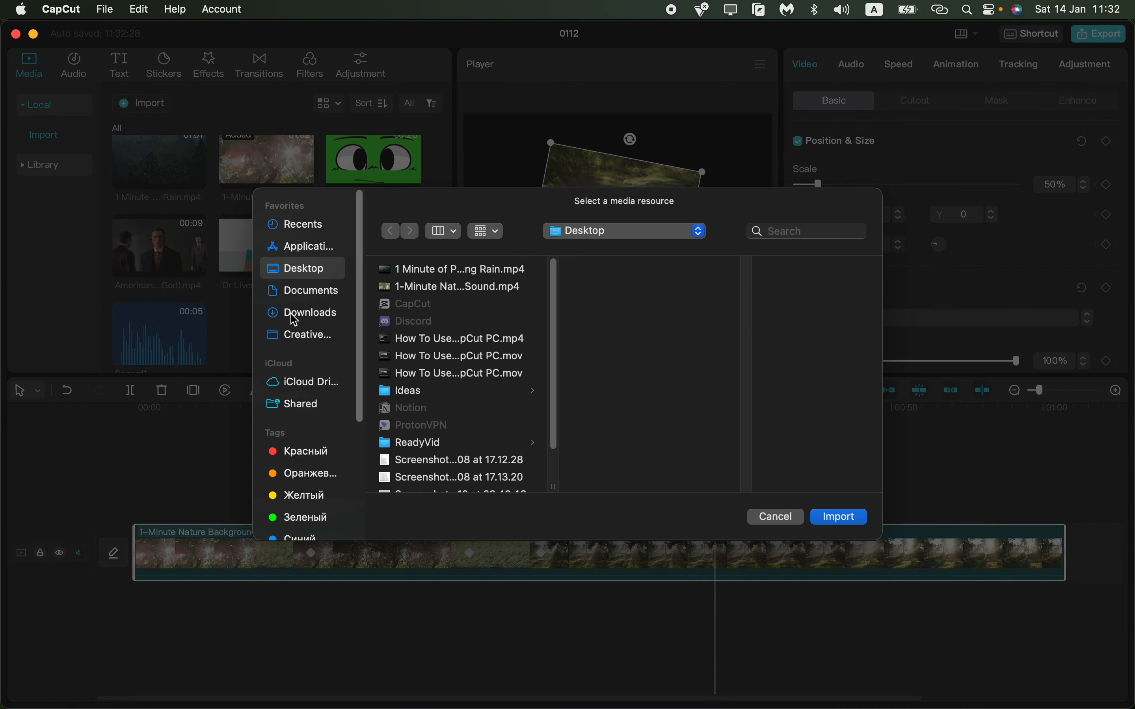
left_click(458, 338)
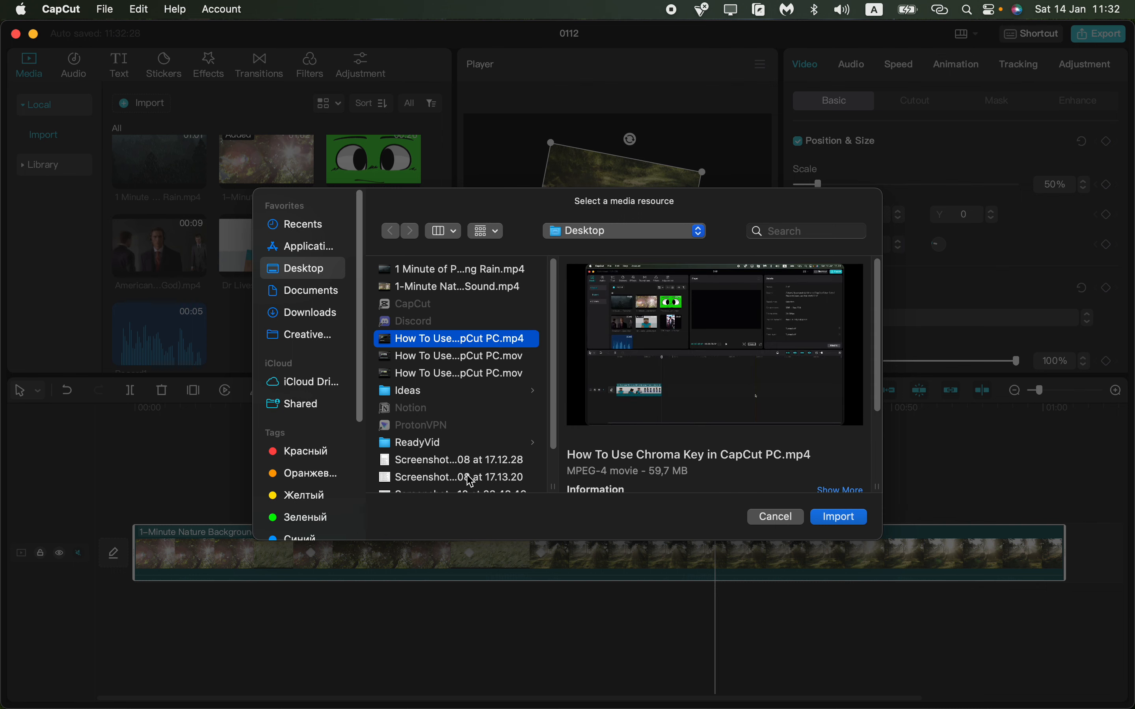
left_click(459, 475)
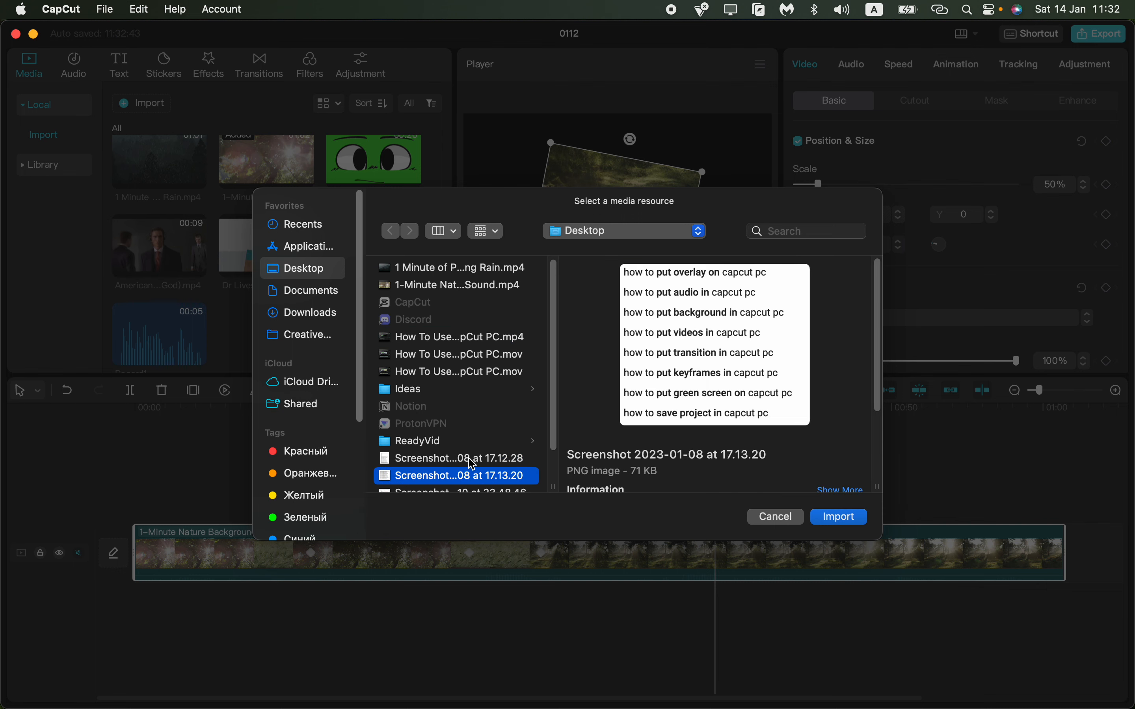
left_click(838, 517)
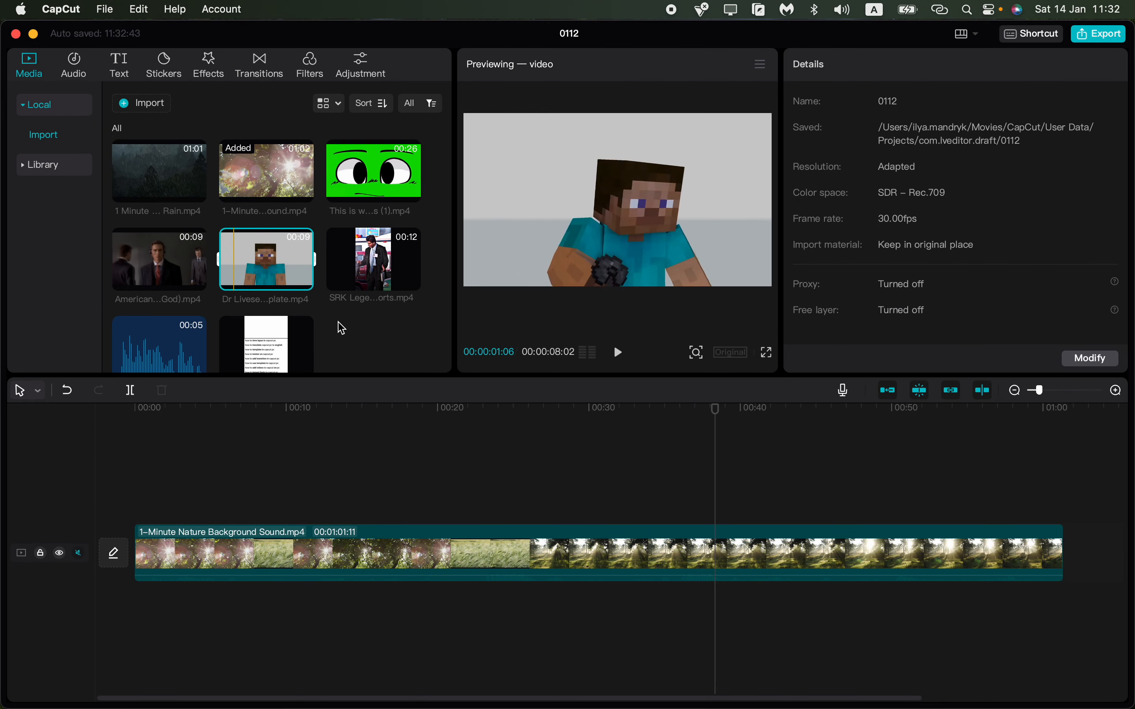
left_click(221, 408)
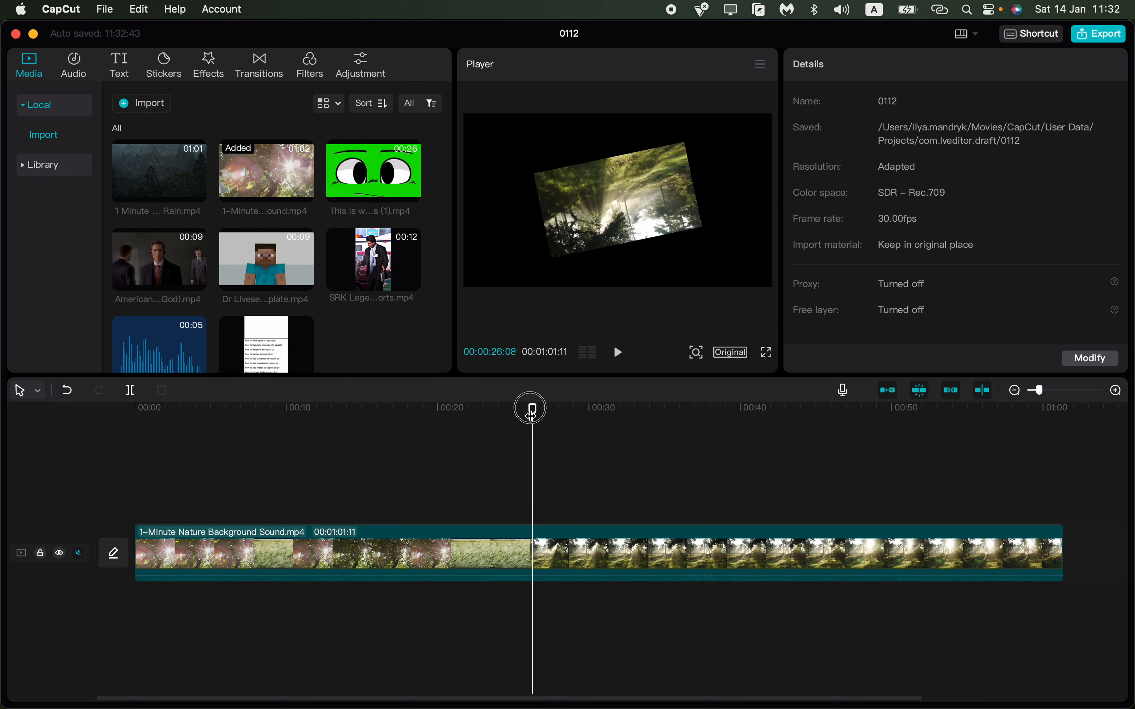
left_click(616, 353)
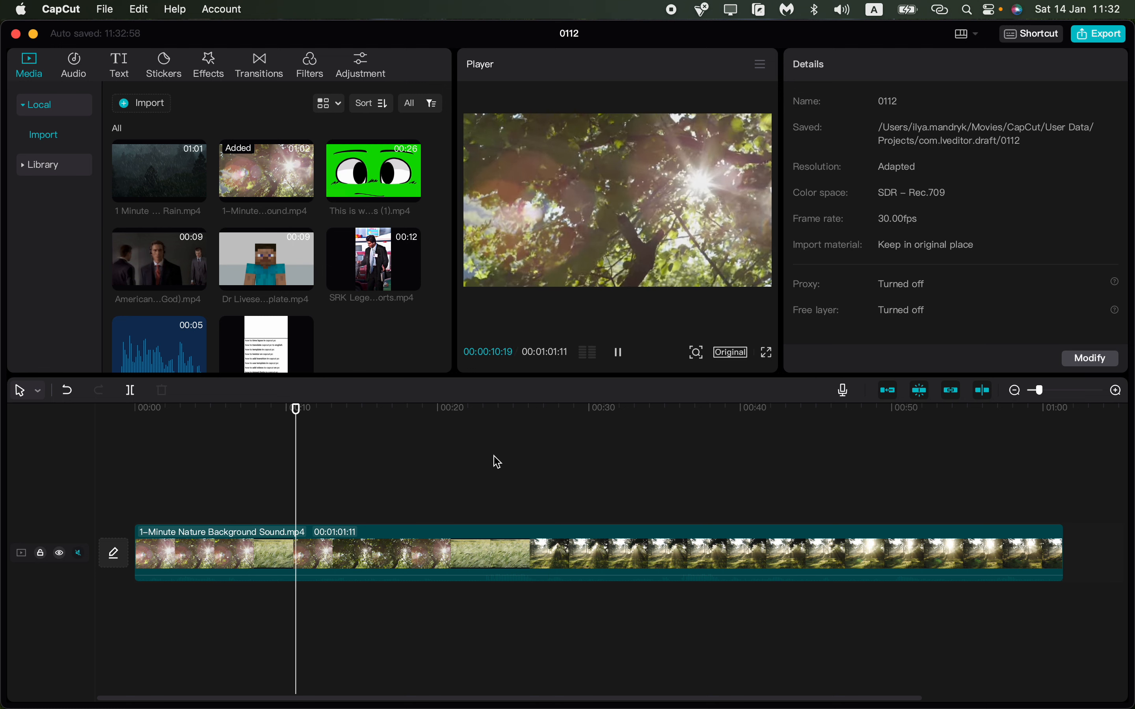
left_click(565, 407)
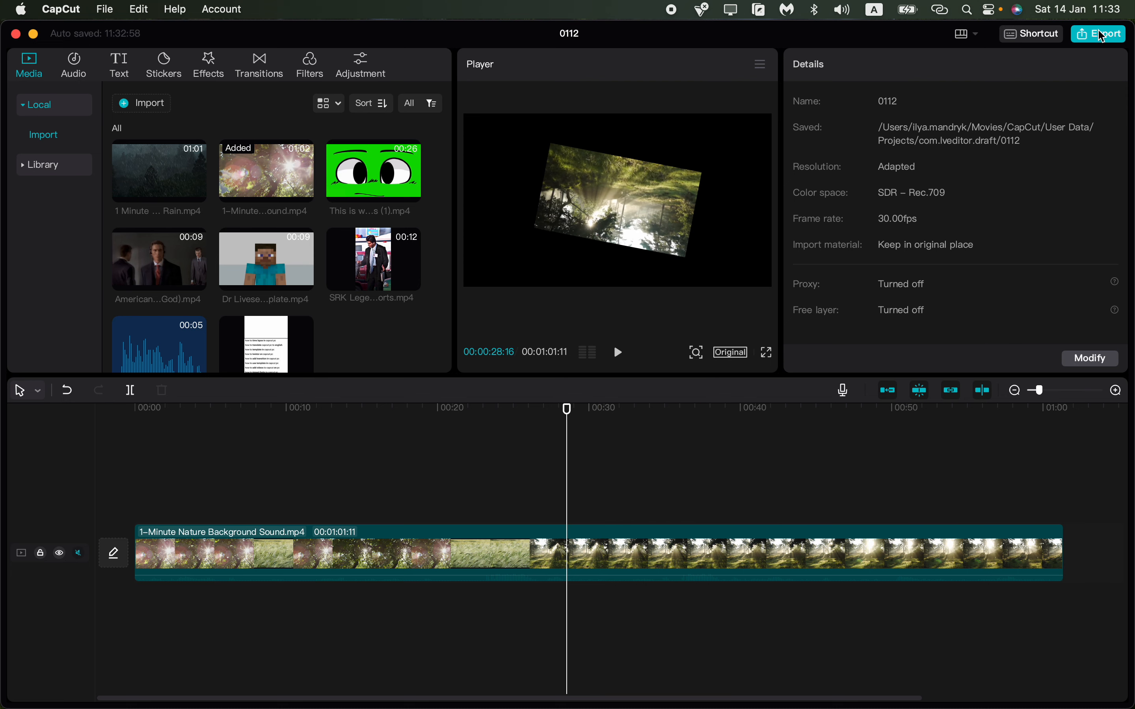
Export the nature video at 2K/H.264/mp4/30fps, then delete the imported screenshot from Media
left_click(1101, 33)
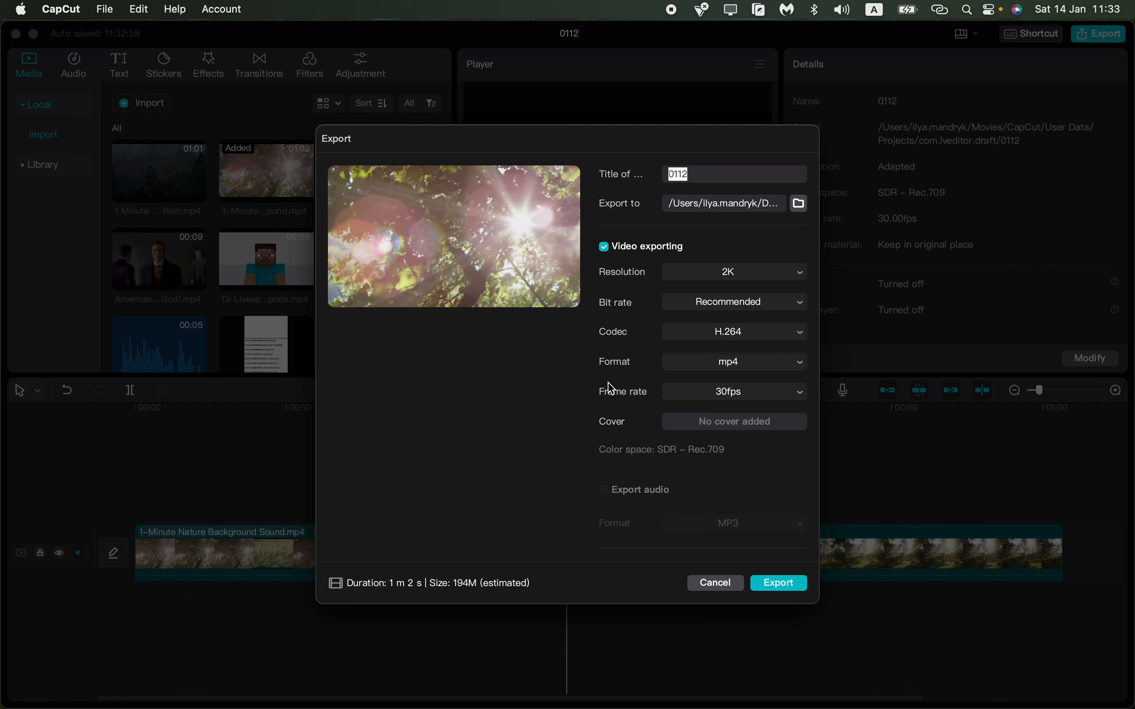
mouse_move(723, 293)
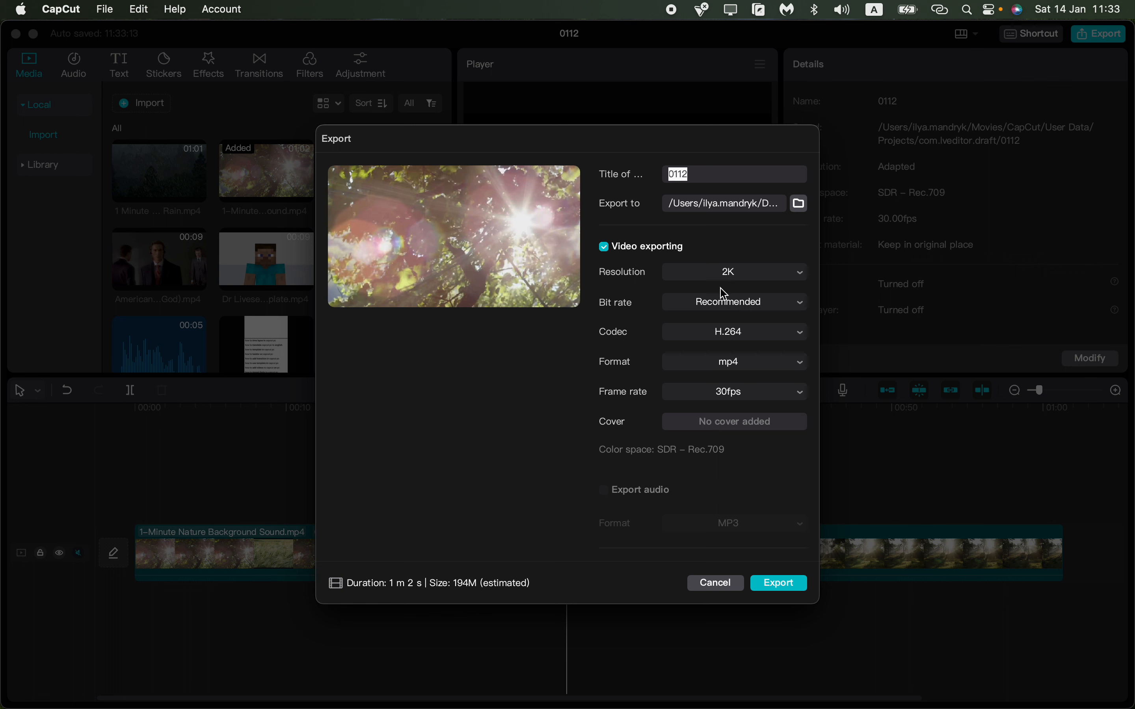
mouse_move(675, 280)
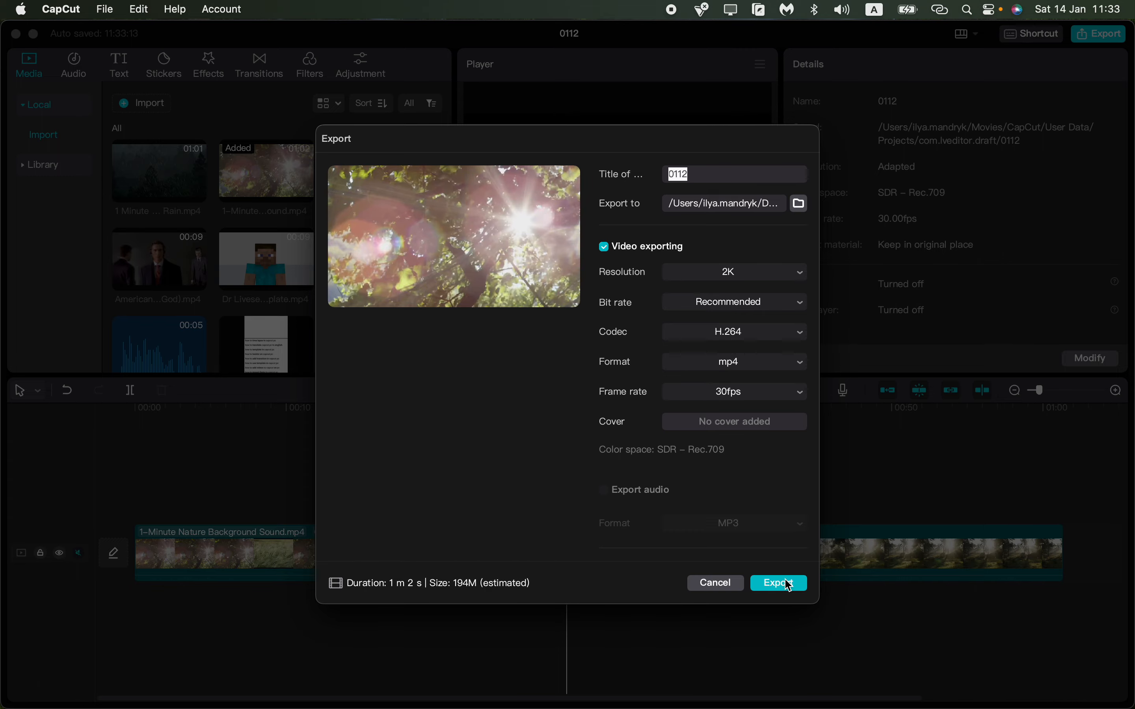
mouse_move(733, 589)
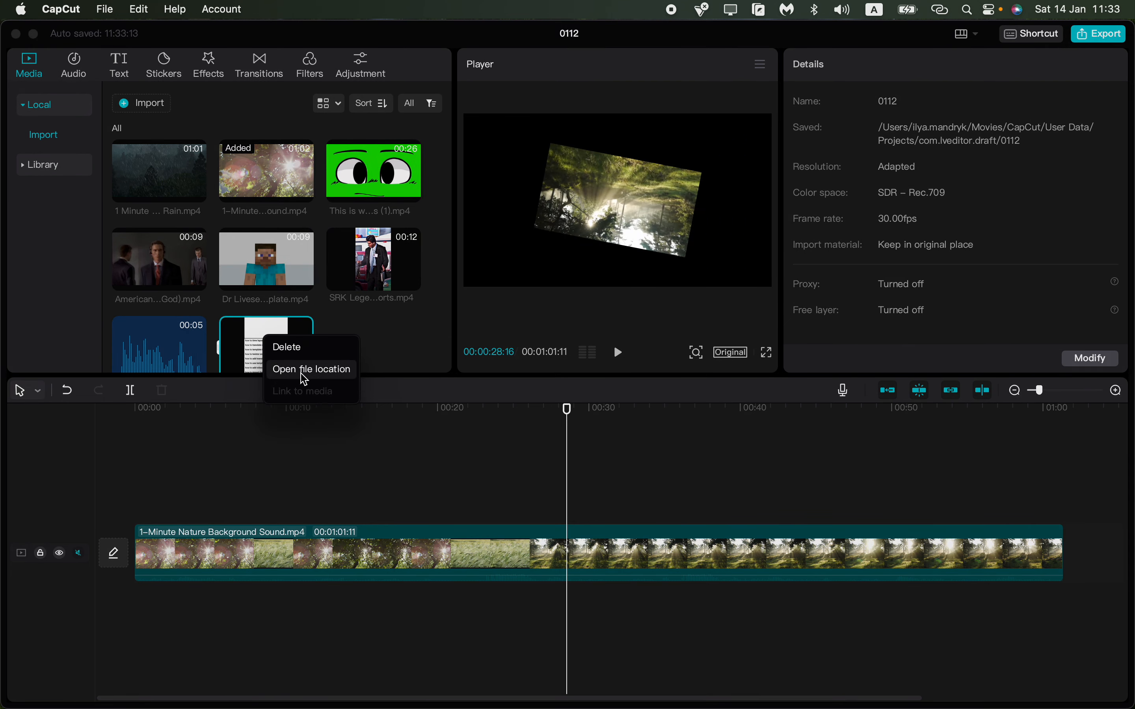
left_click(287, 349)
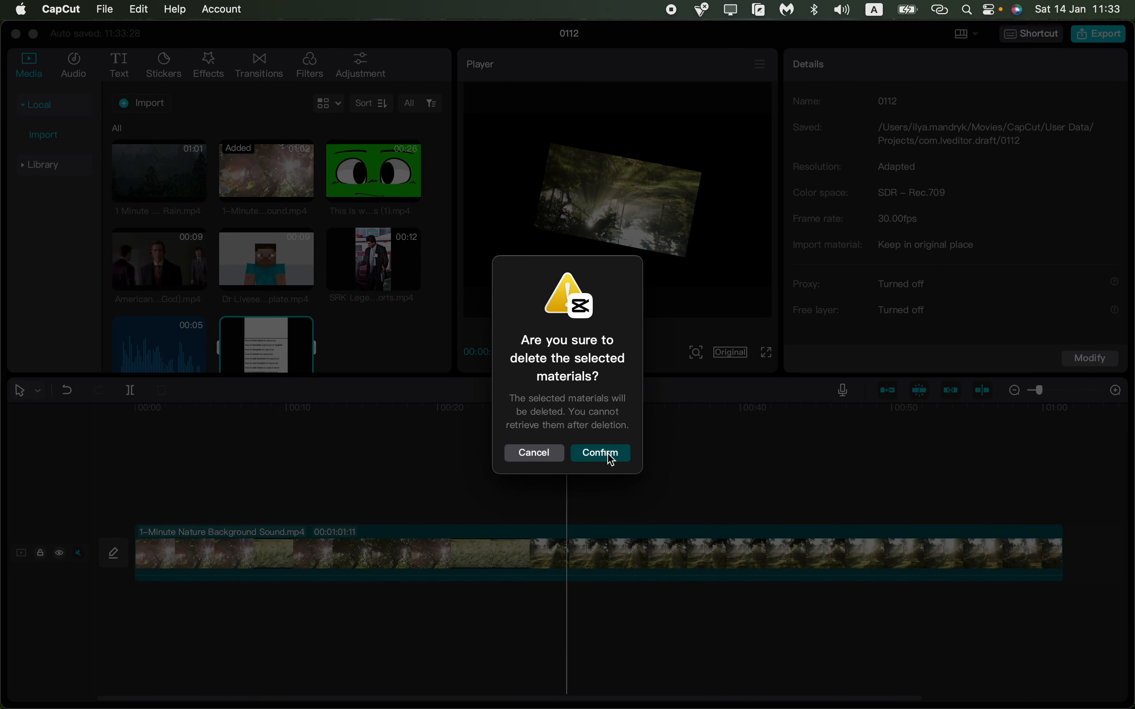
left_click(599, 453)
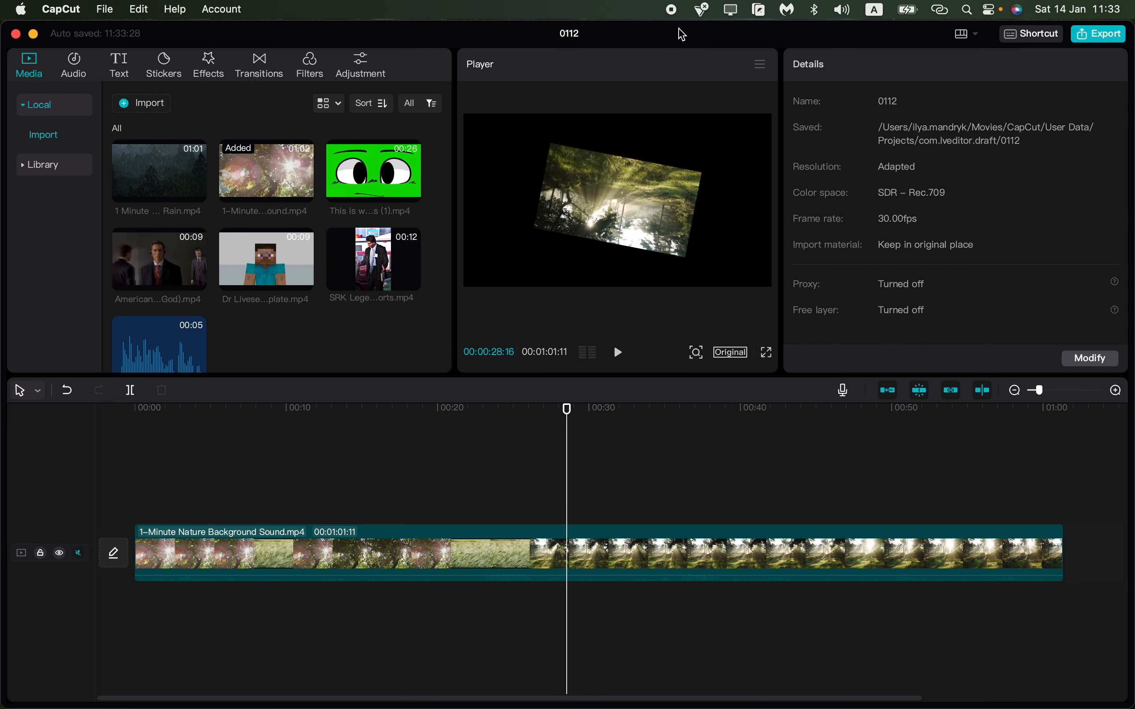